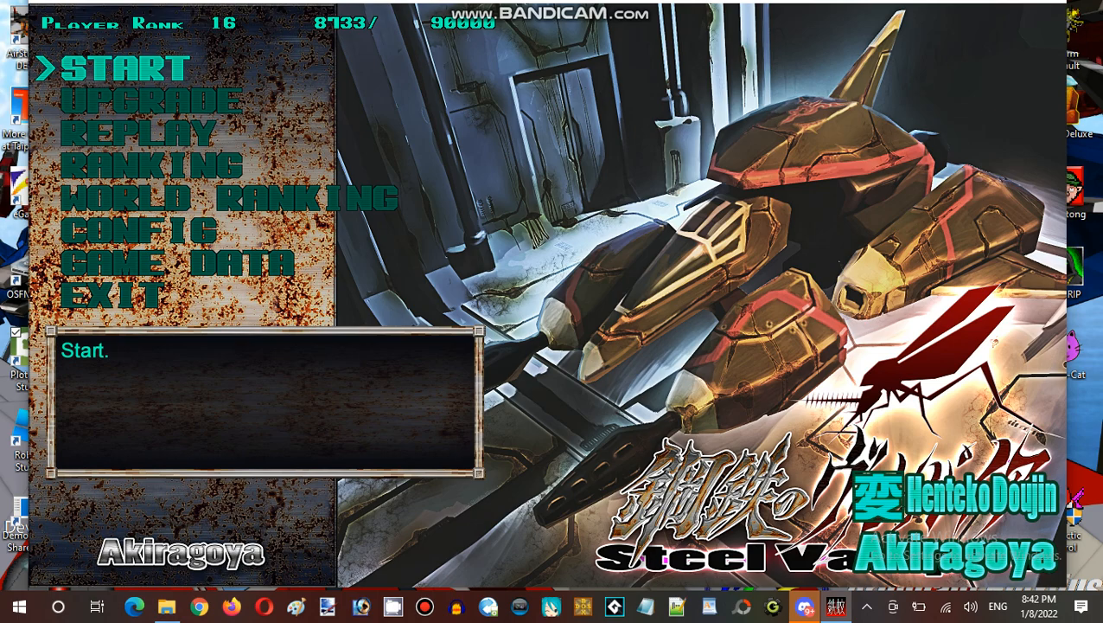
# - Enter the UPGRADE shop from the title menu and browse down to Auto-regeneration
pyautogui.press('Down')
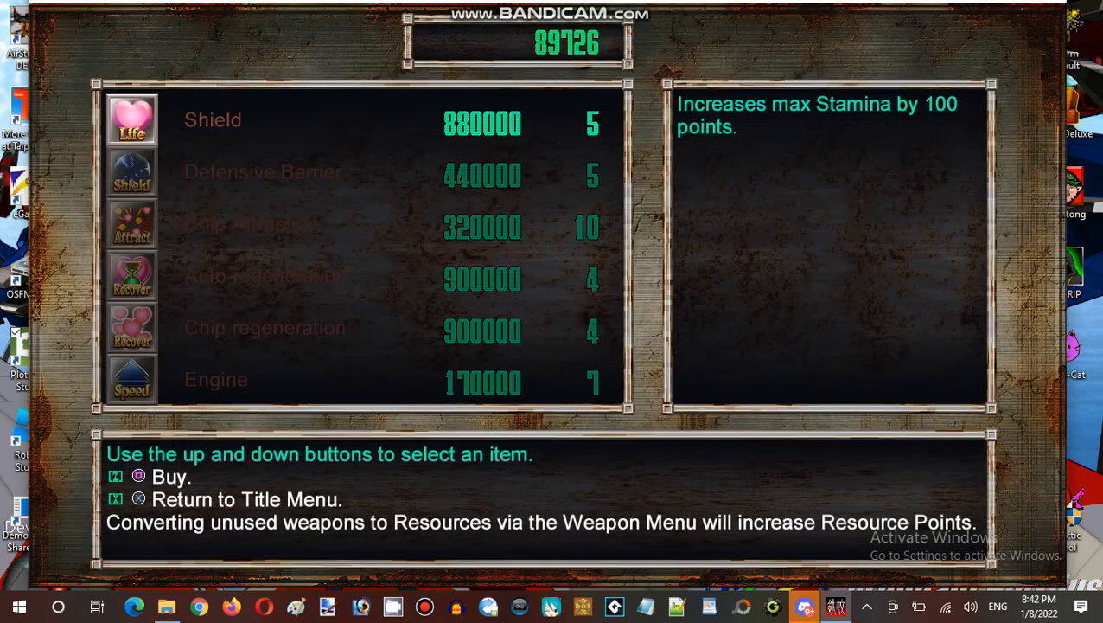
pyautogui.scroll(-3)
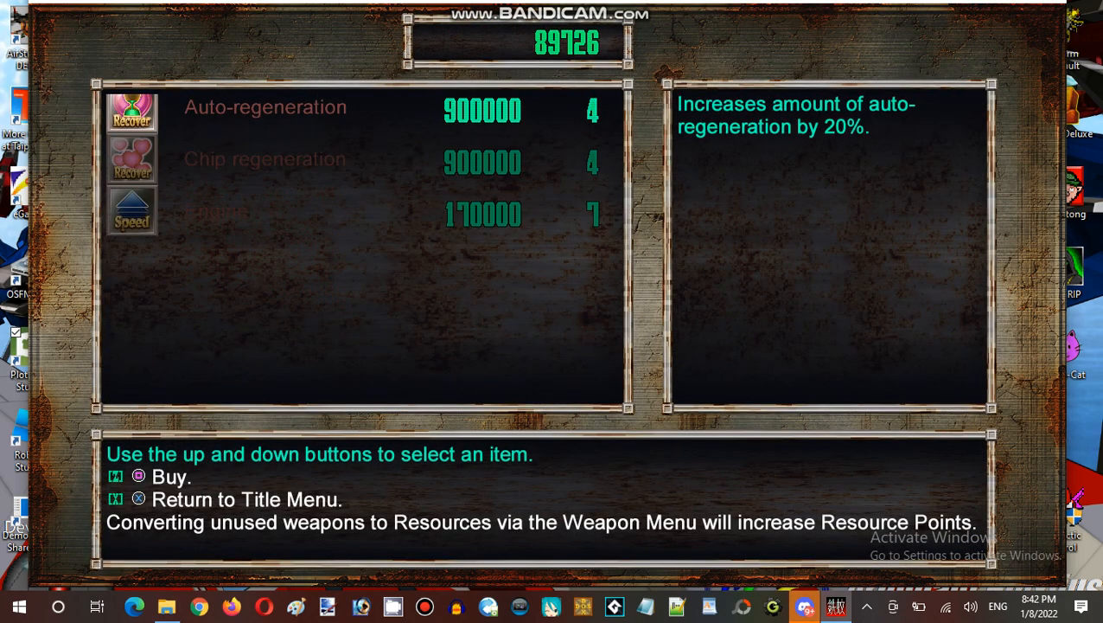